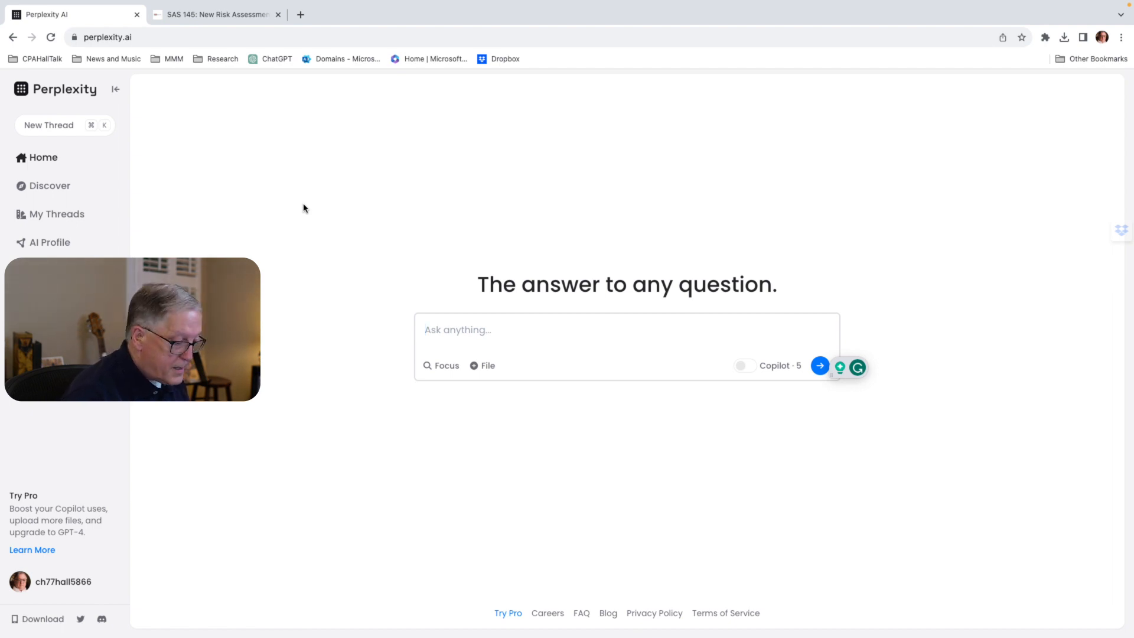
Ask Perplexity 'please provide a summary of SAS 145' and submit the question.
type("pl")
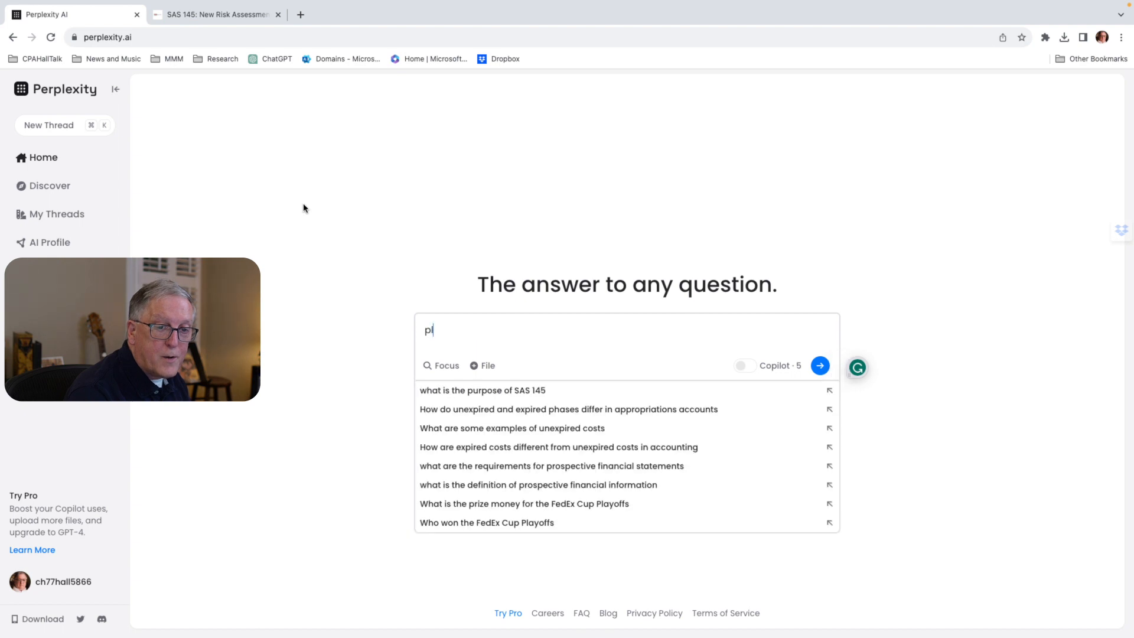
type("ease provide a summary pf")
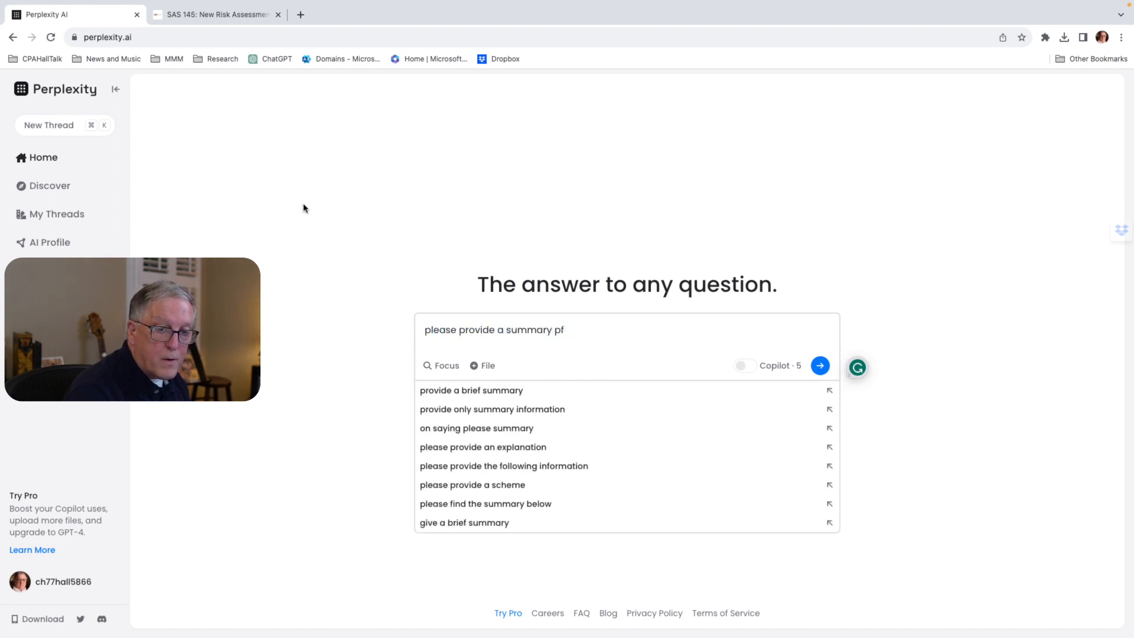
type("of S")
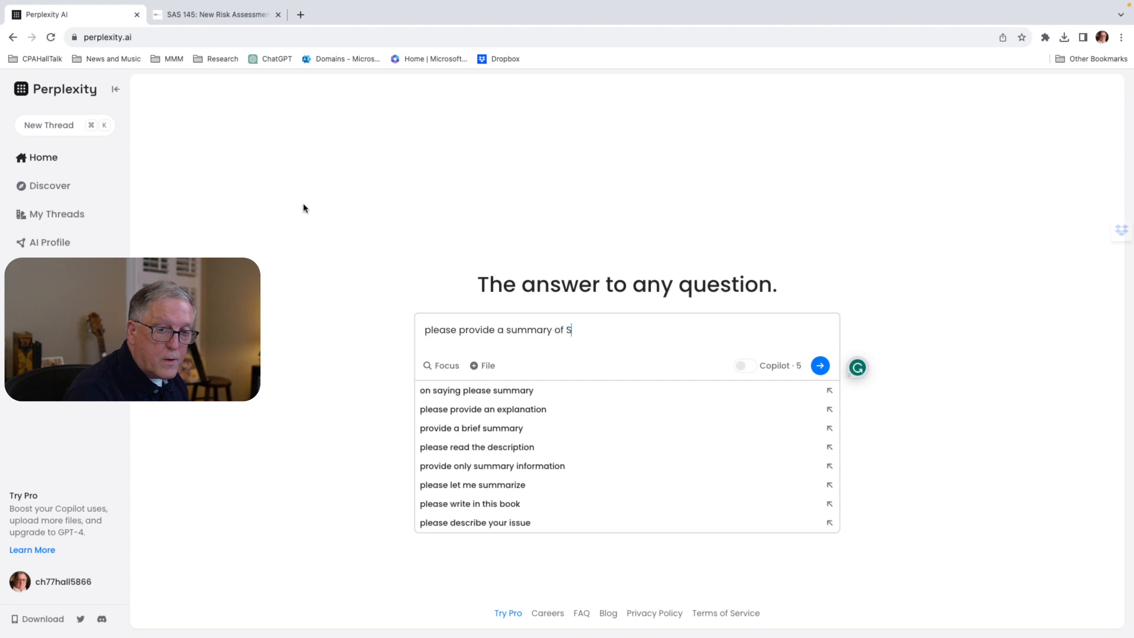
type("AS 145")
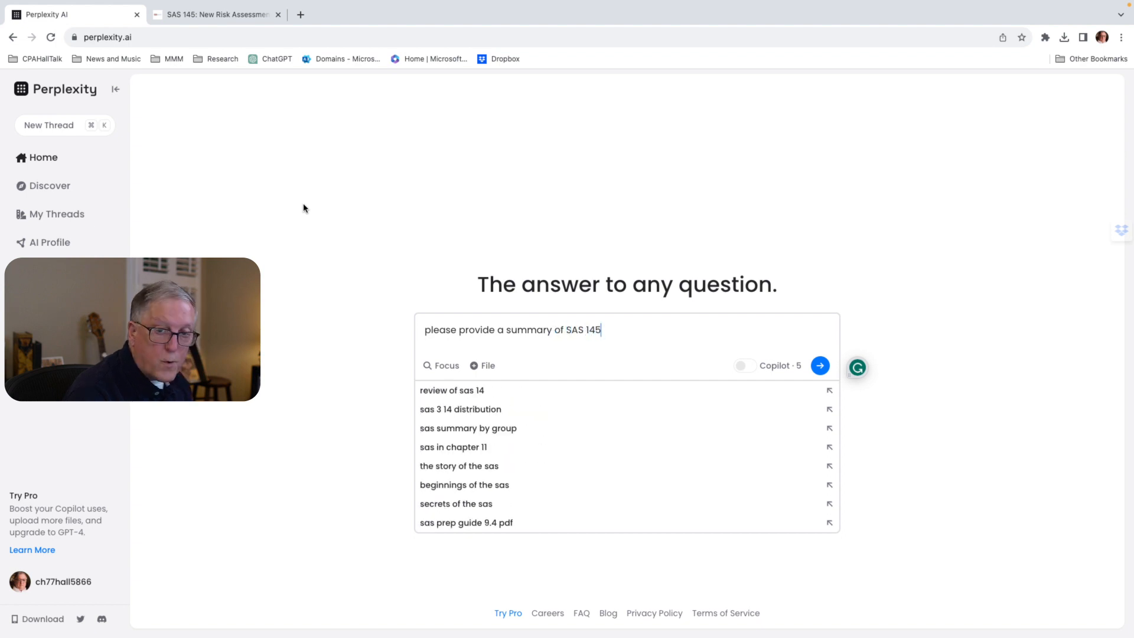
left_click(820, 365)
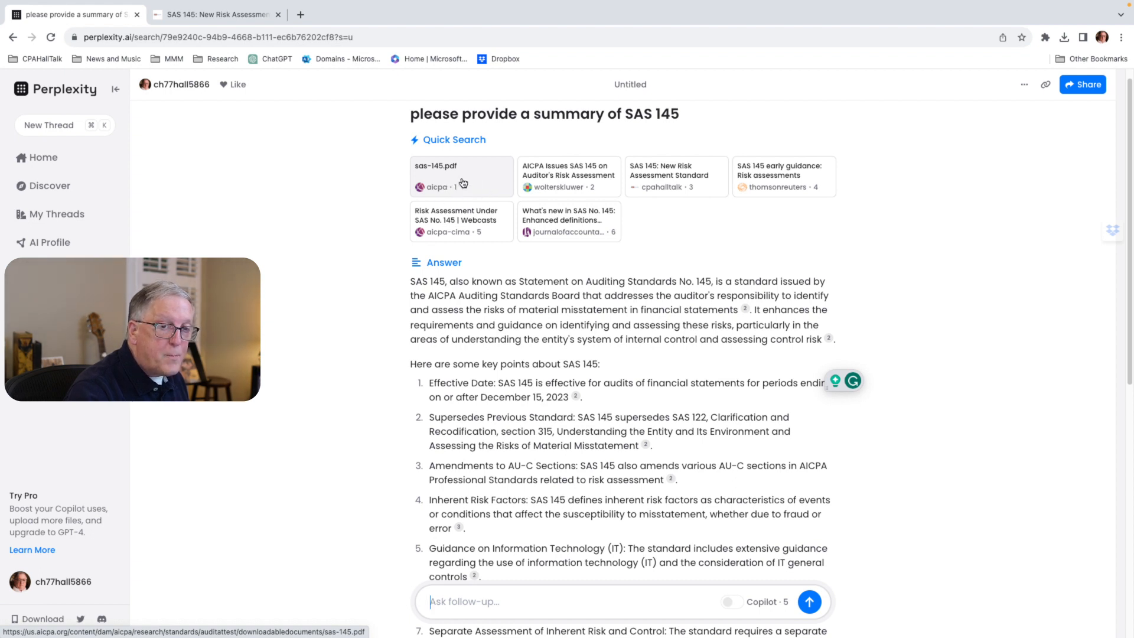
Open the cited sas-145.pdf source document in a new tab.
left_click(462, 176)
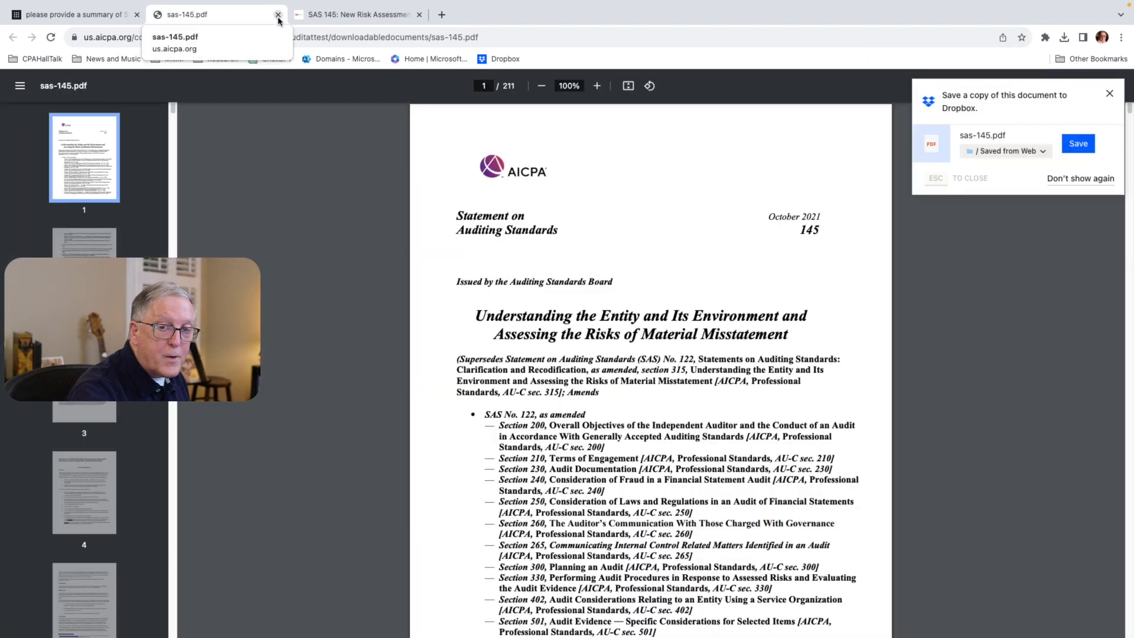
Close the SAS 145 PDF, open the Thomson Reuters source article, and return to the summary thread.
left_click(1111, 93)
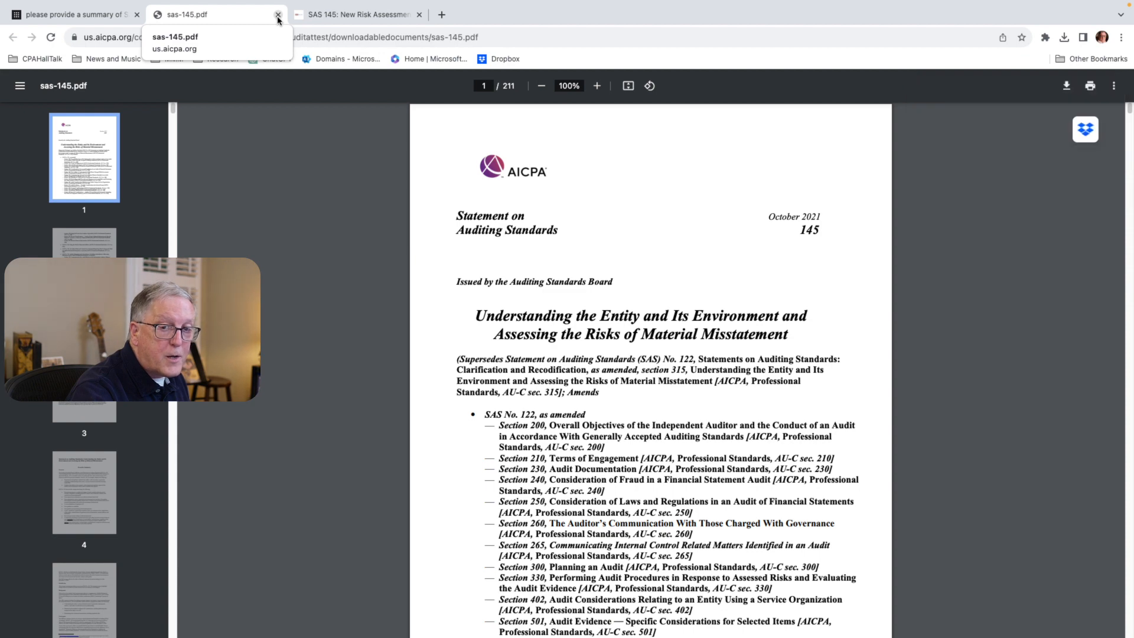
left_click(277, 14)
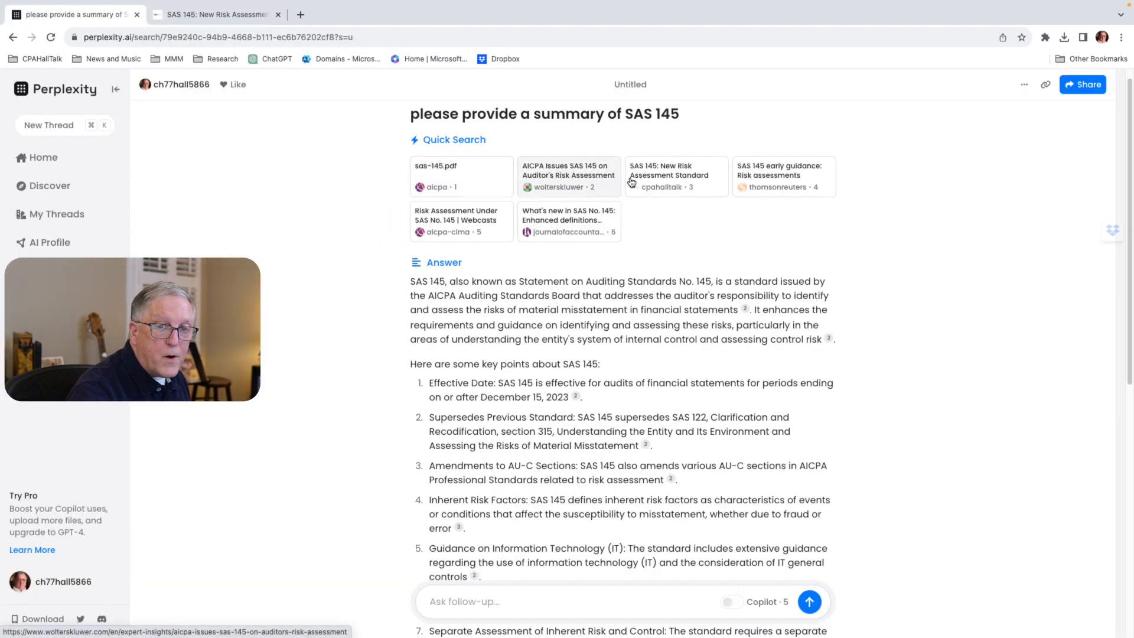
left_click(674, 176)
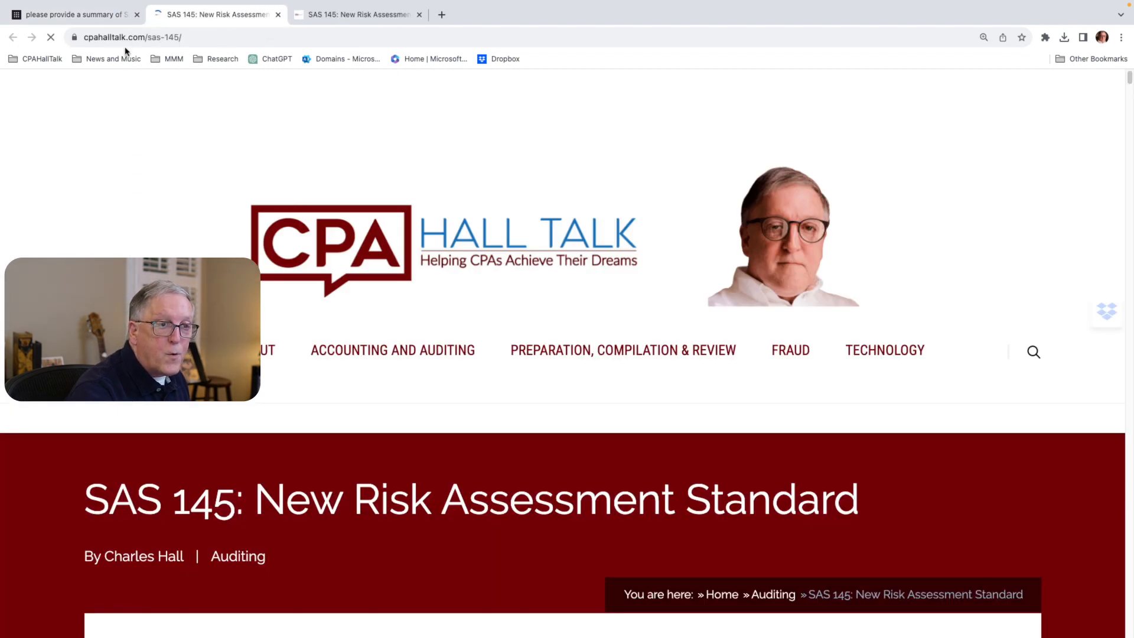
left_click(72, 14)
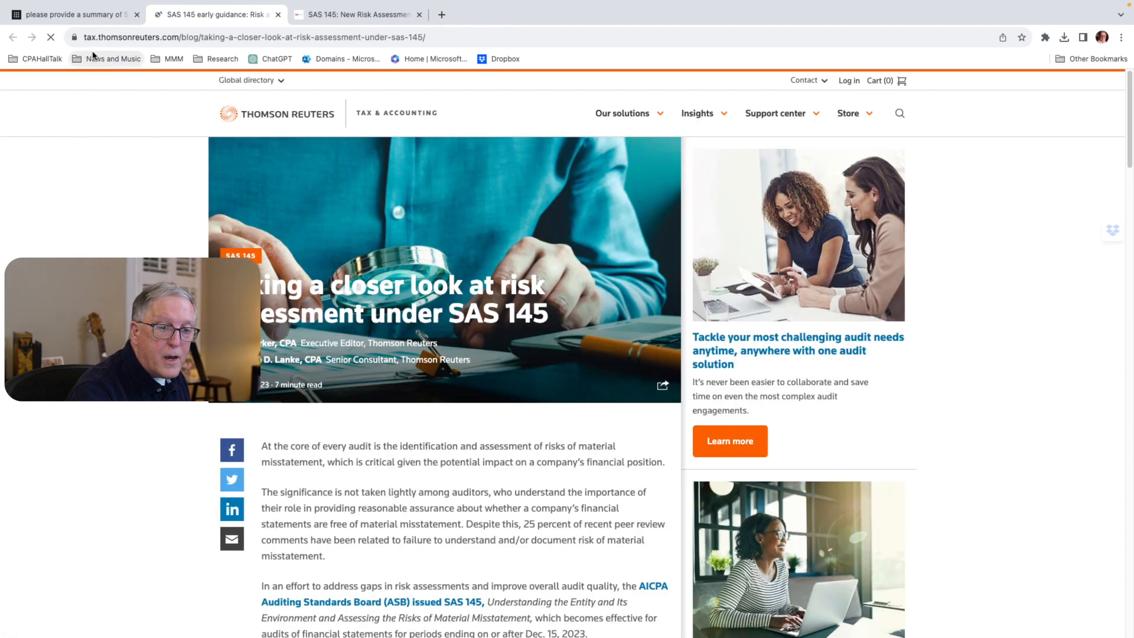
left_click(72, 15)
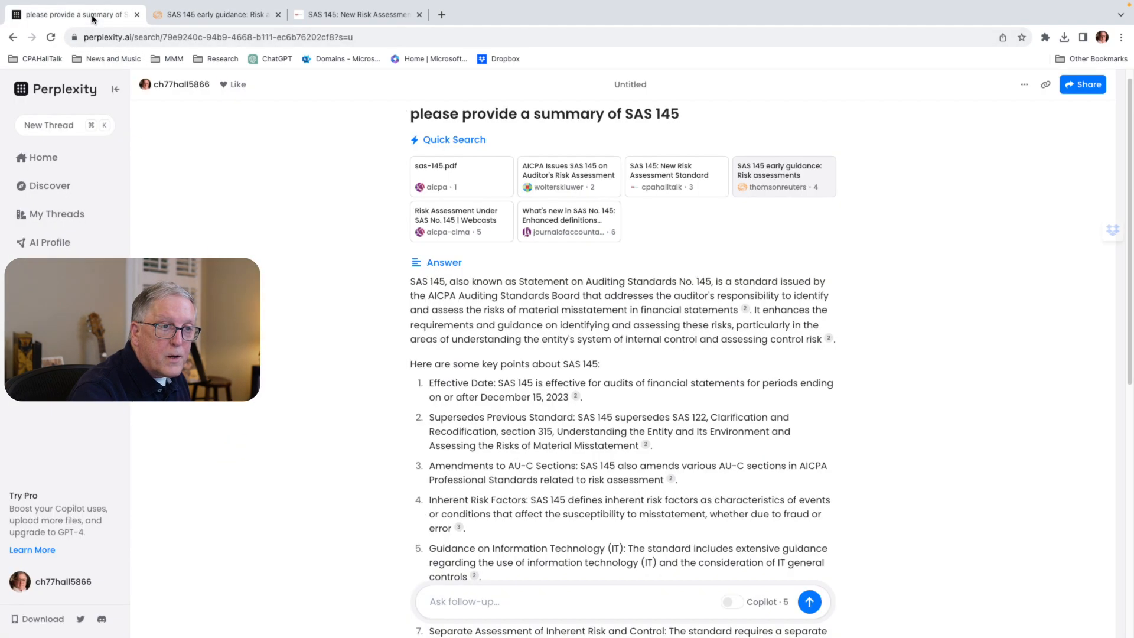
mouse_move(528, 186)
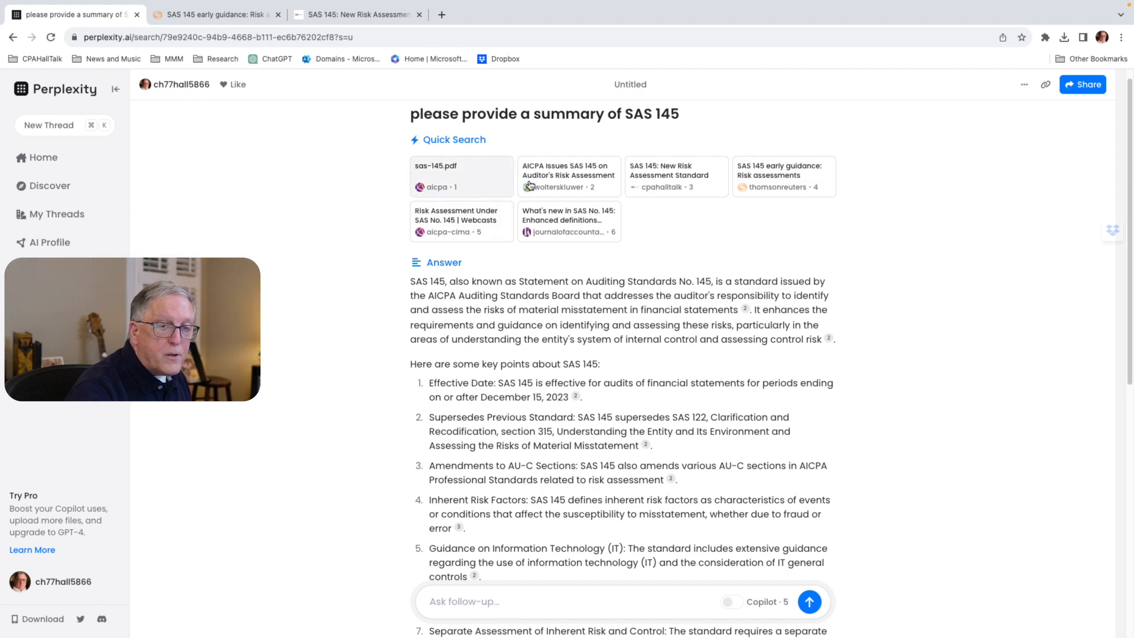
mouse_move(560, 188)
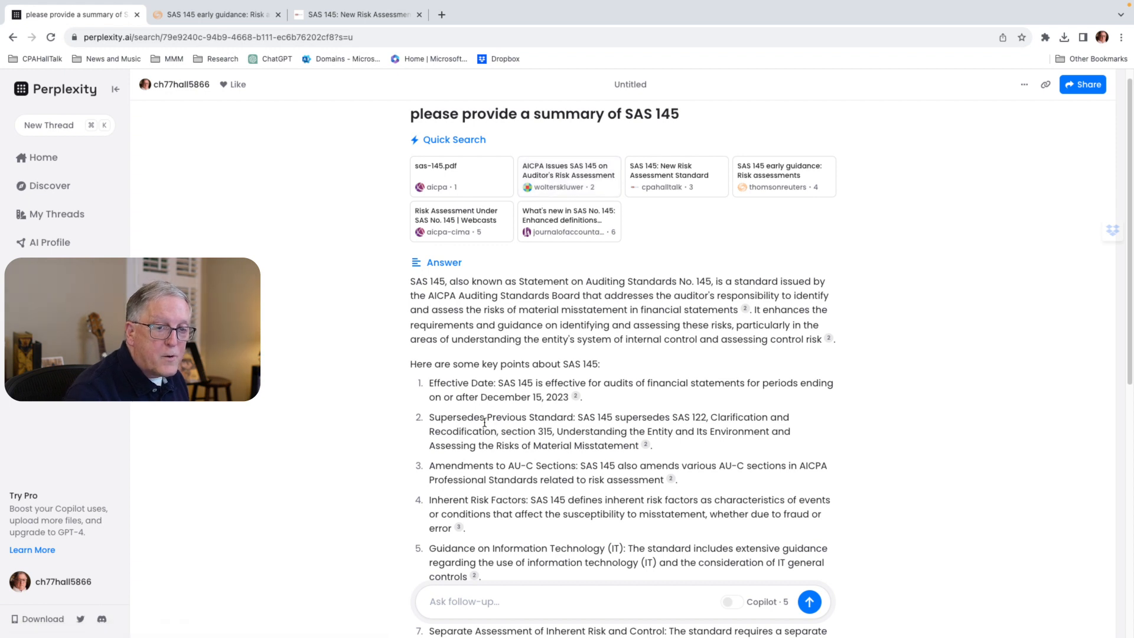
mouse_move(514, 319)
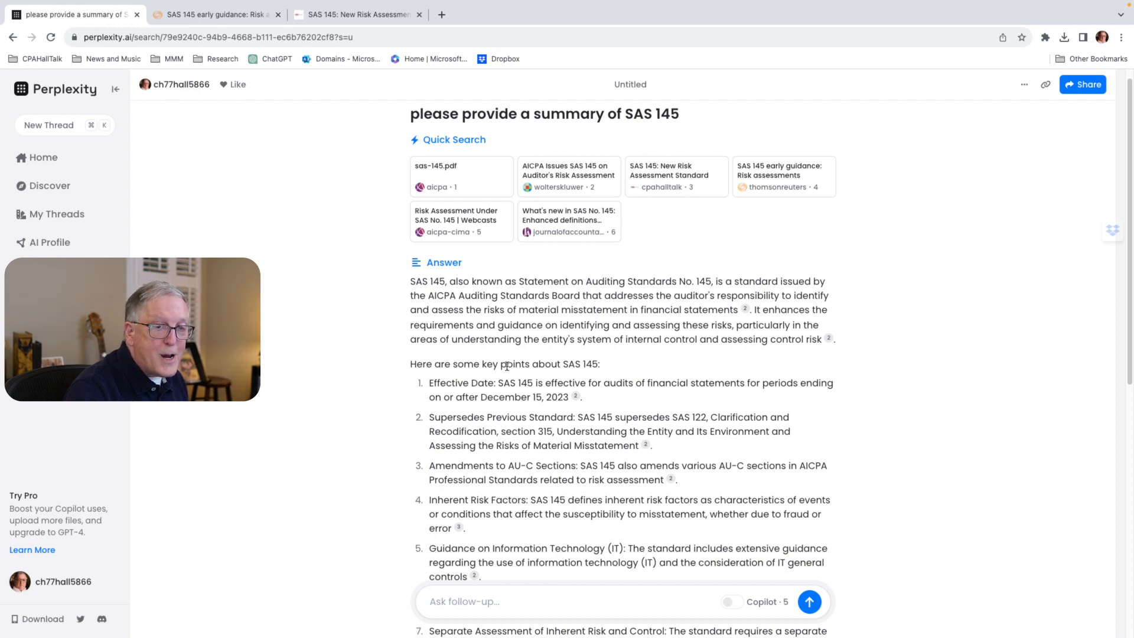
mouse_move(769, 192)
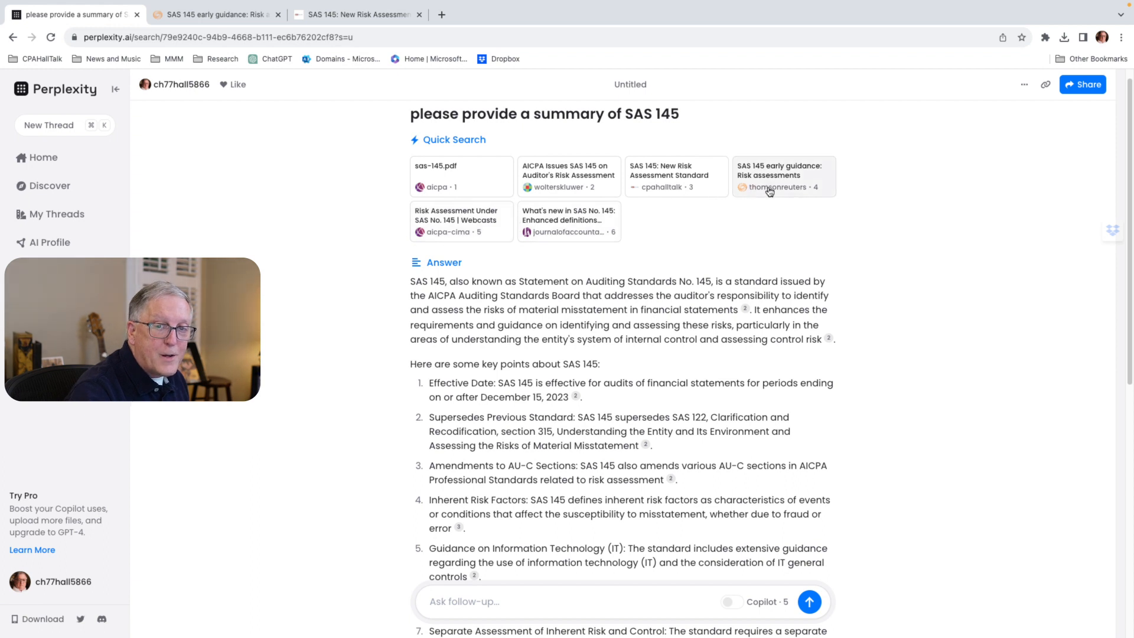
mouse_move(769, 192)
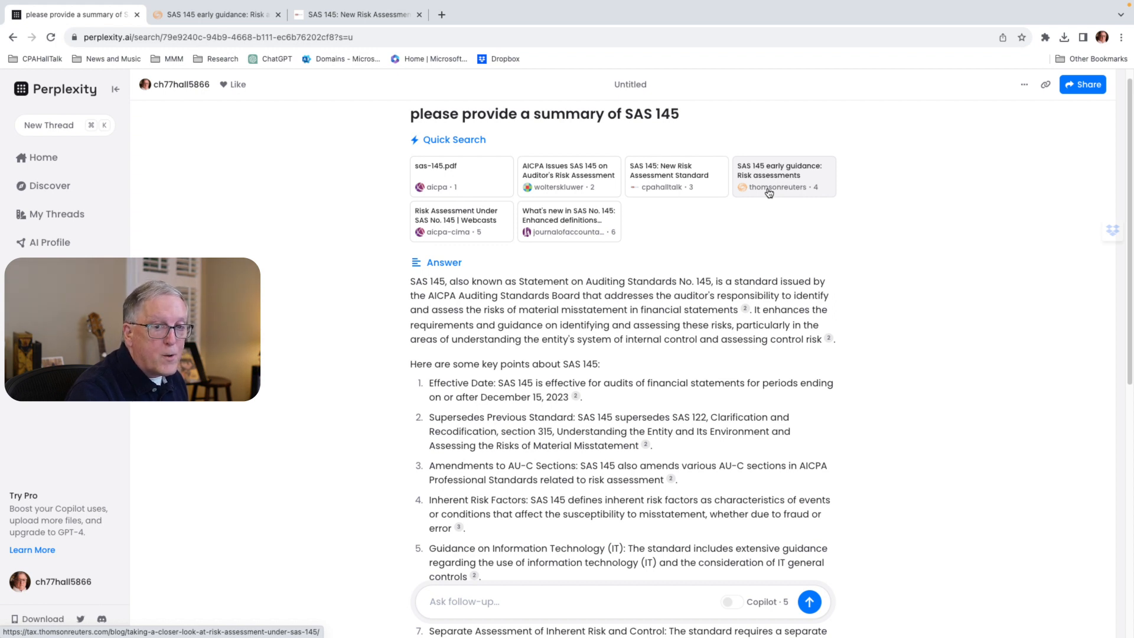
mouse_move(484, 369)
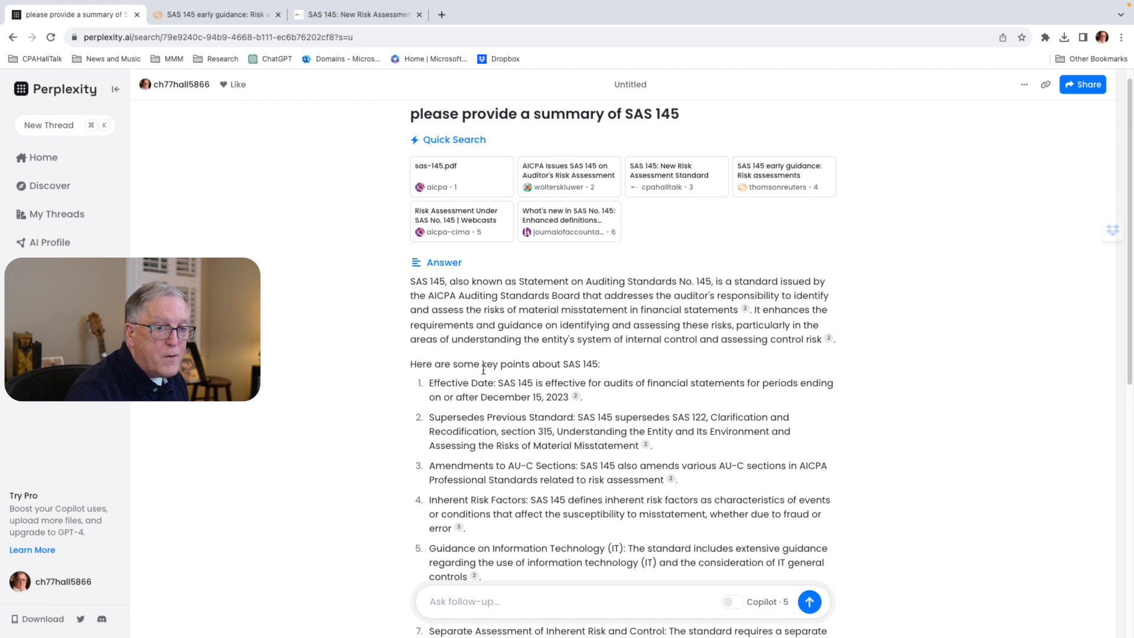
mouse_move(489, 376)
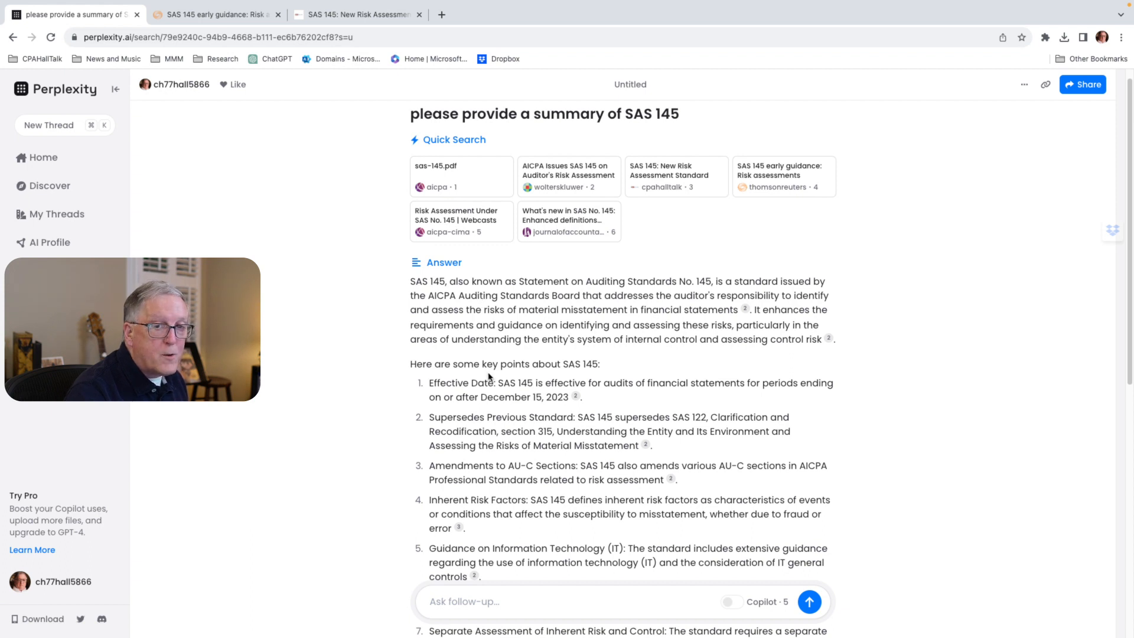
mouse_move(513, 312)
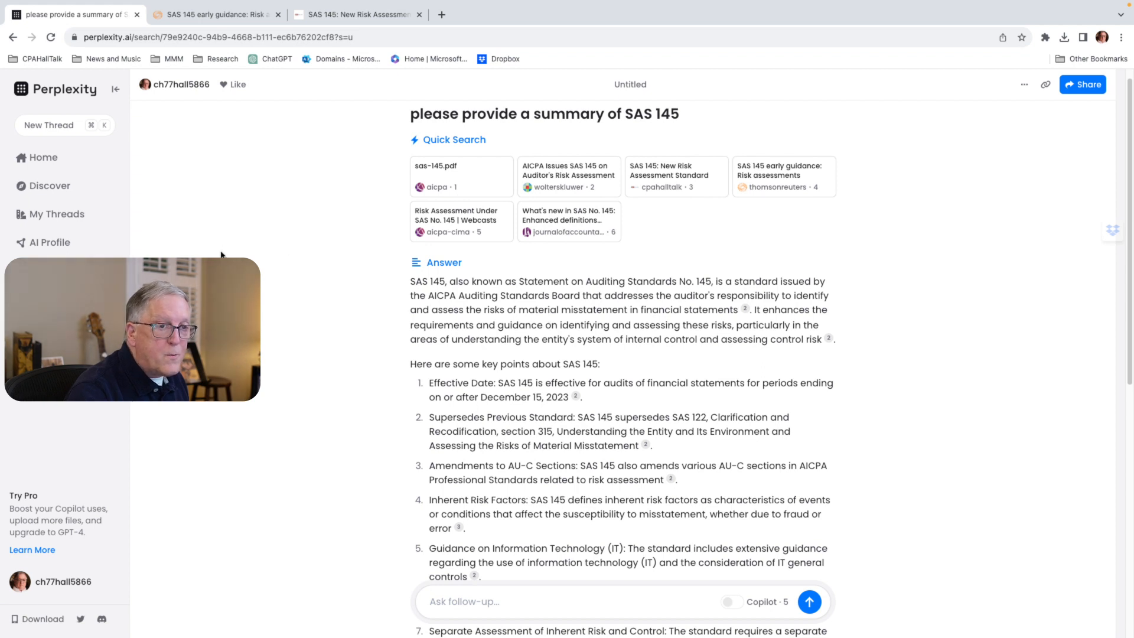
mouse_move(43, 157)
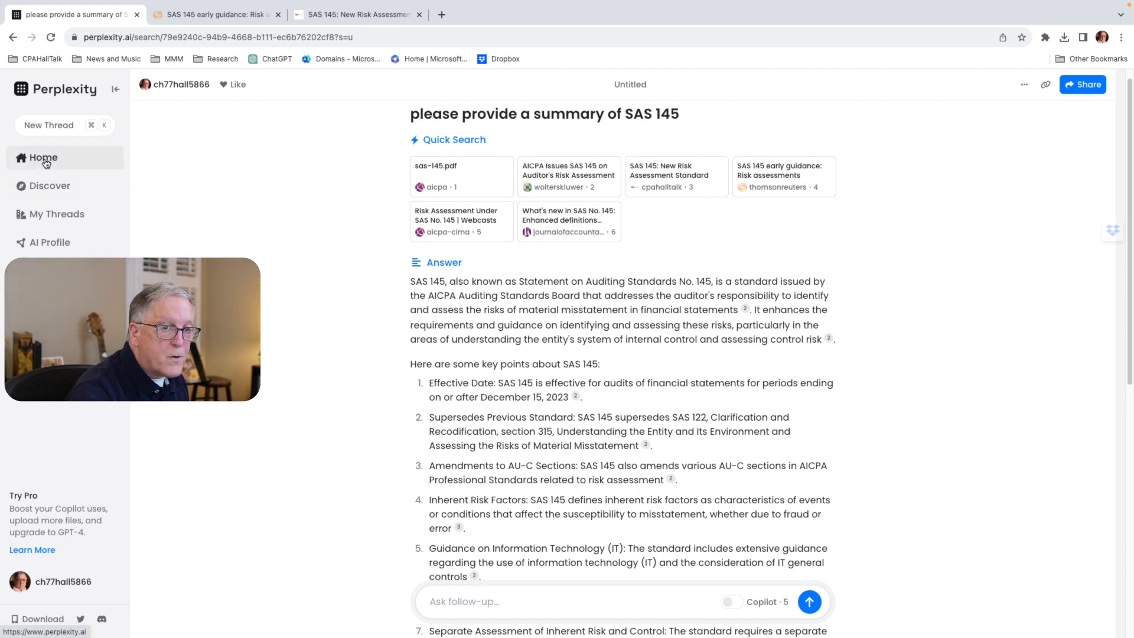
mouse_move(539, 365)
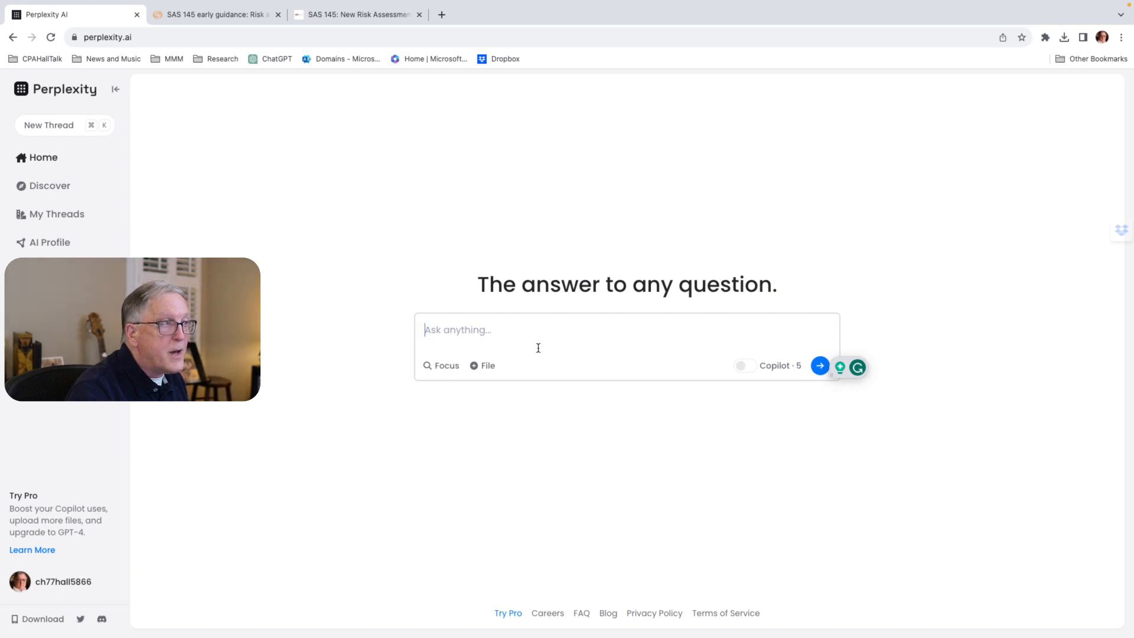
mouse_move(482, 365)
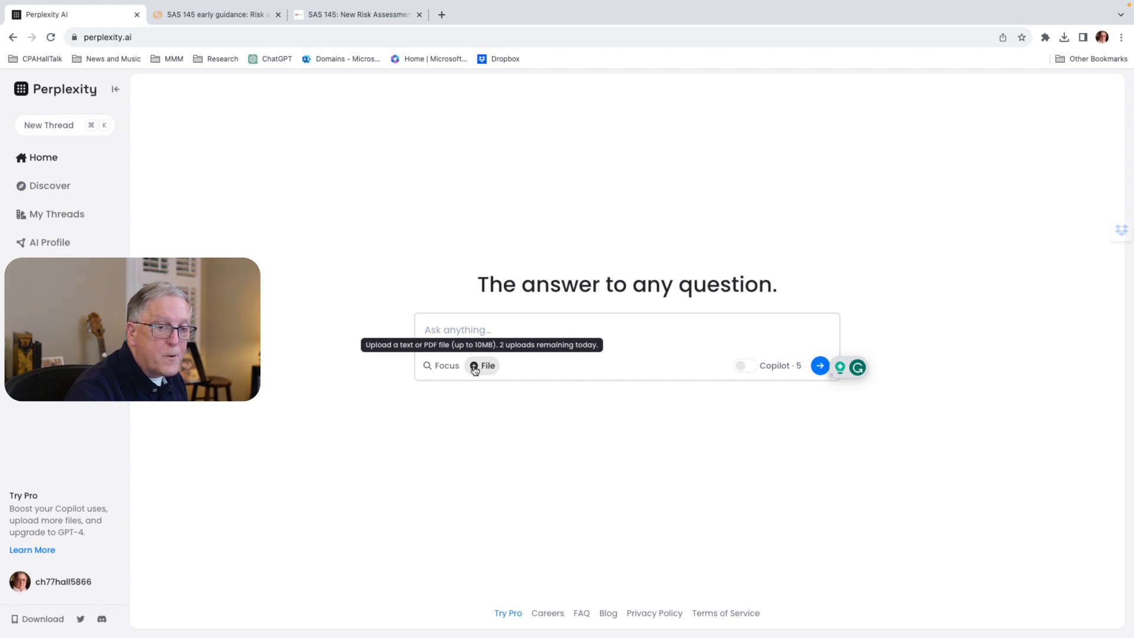
left_click(482, 365)
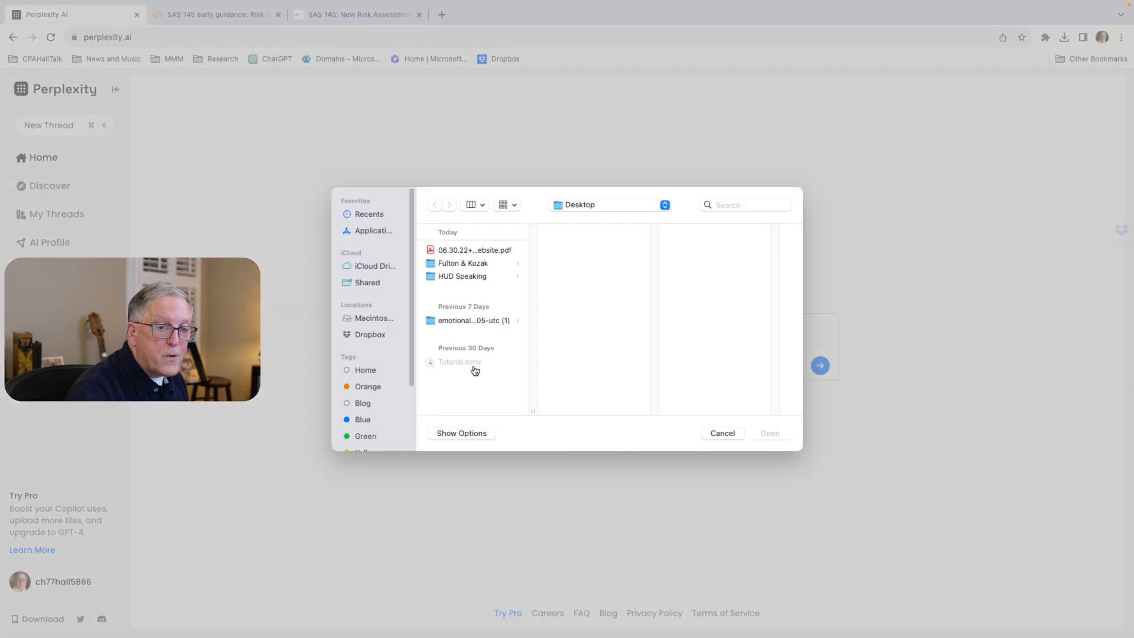
mouse_move(507, 285)
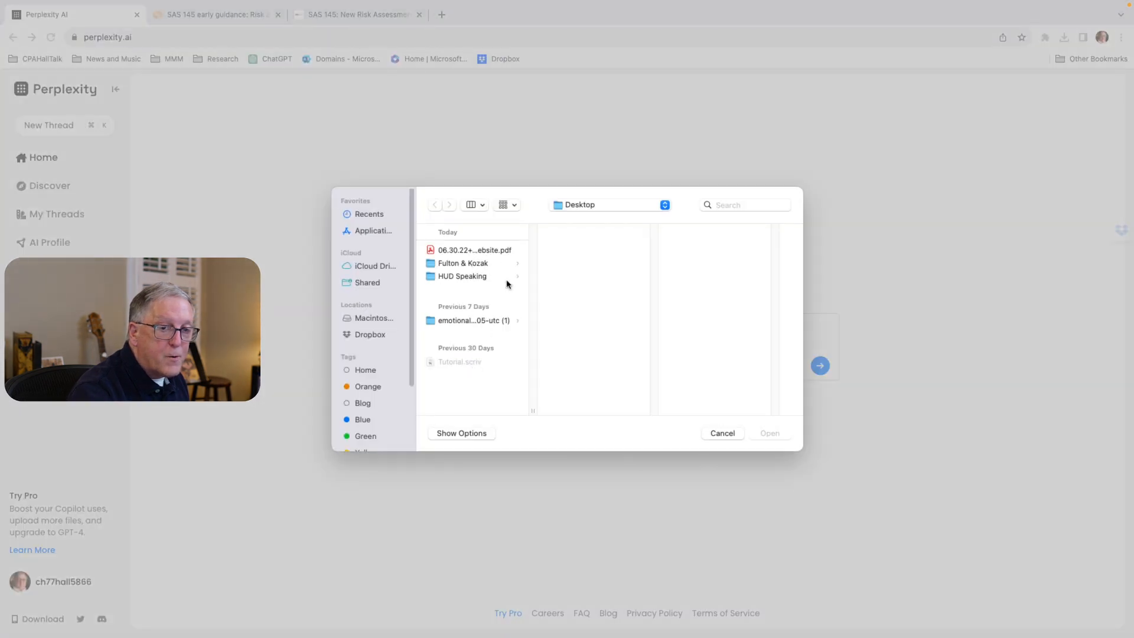
left_click(721, 433)
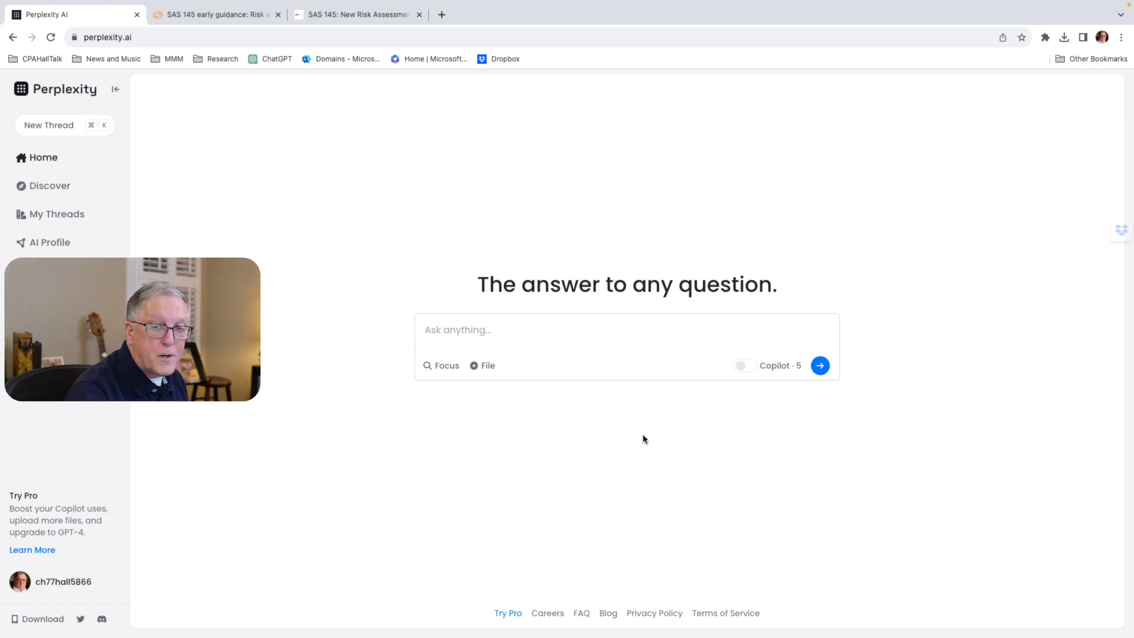
mouse_move(50, 185)
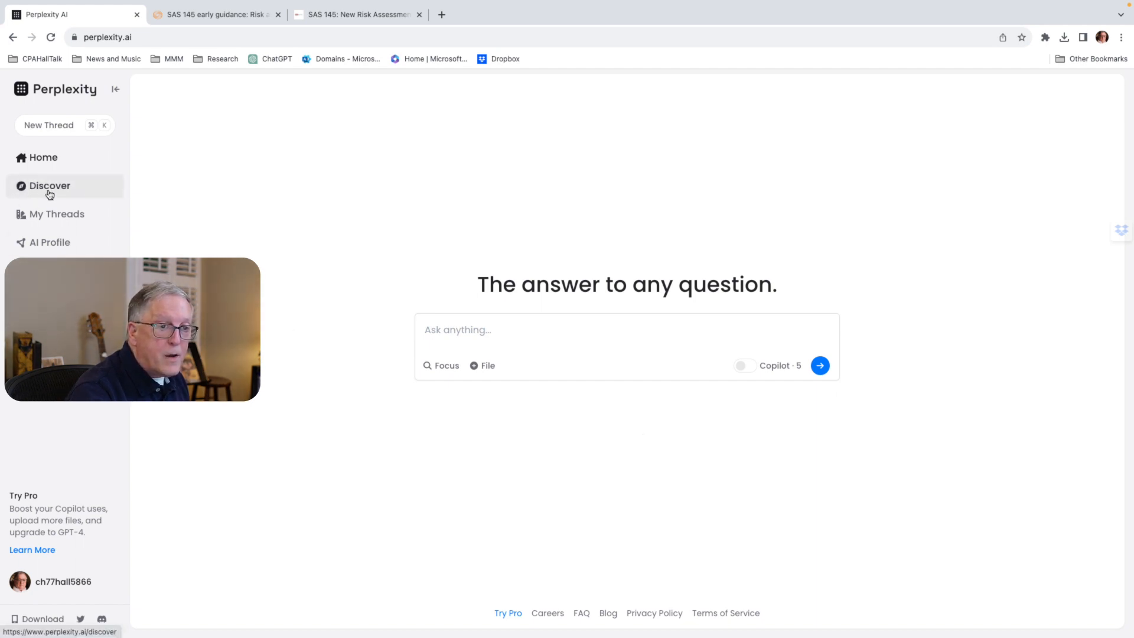
View My Threads with both SAS 145 summaries, then head toward the AI profile settings.
left_click(57, 214)
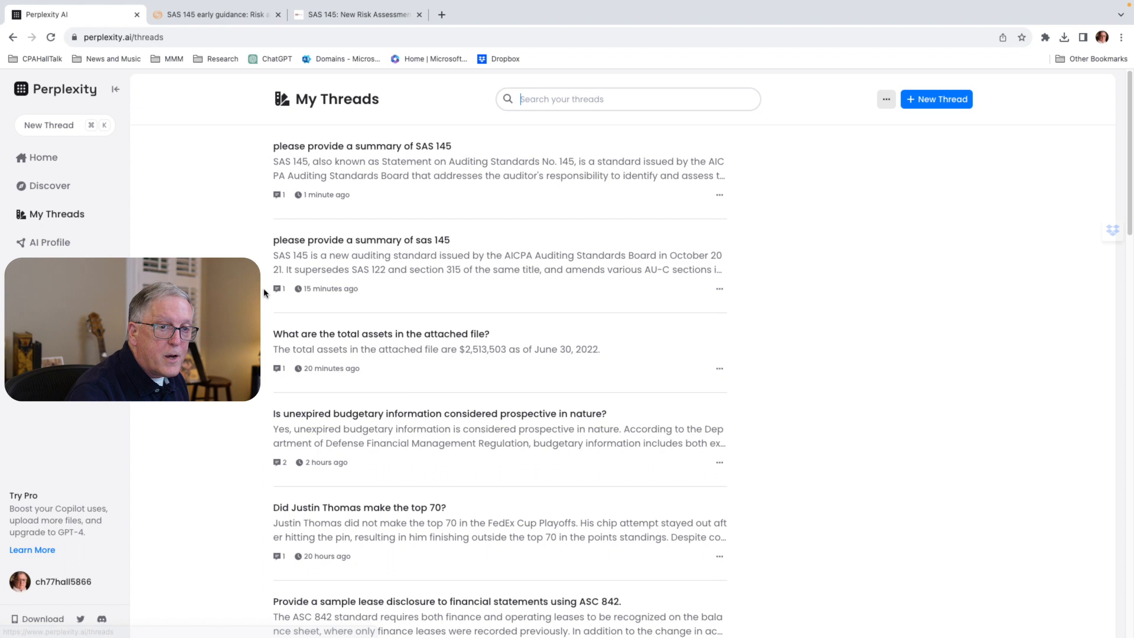
mouse_move(356, 384)
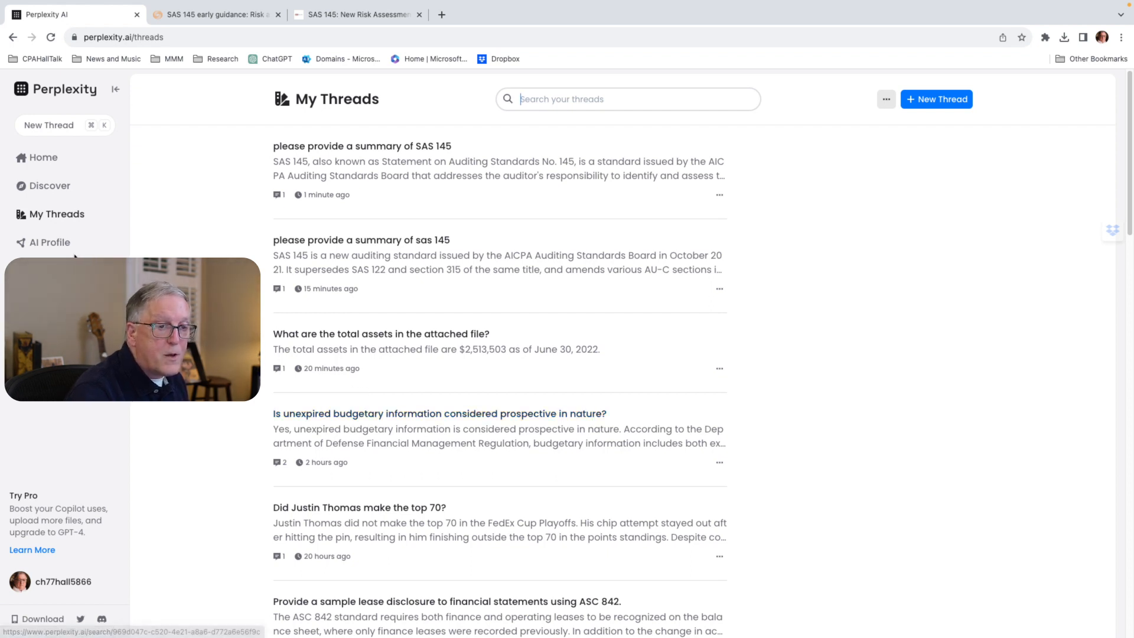
left_click(50, 242)
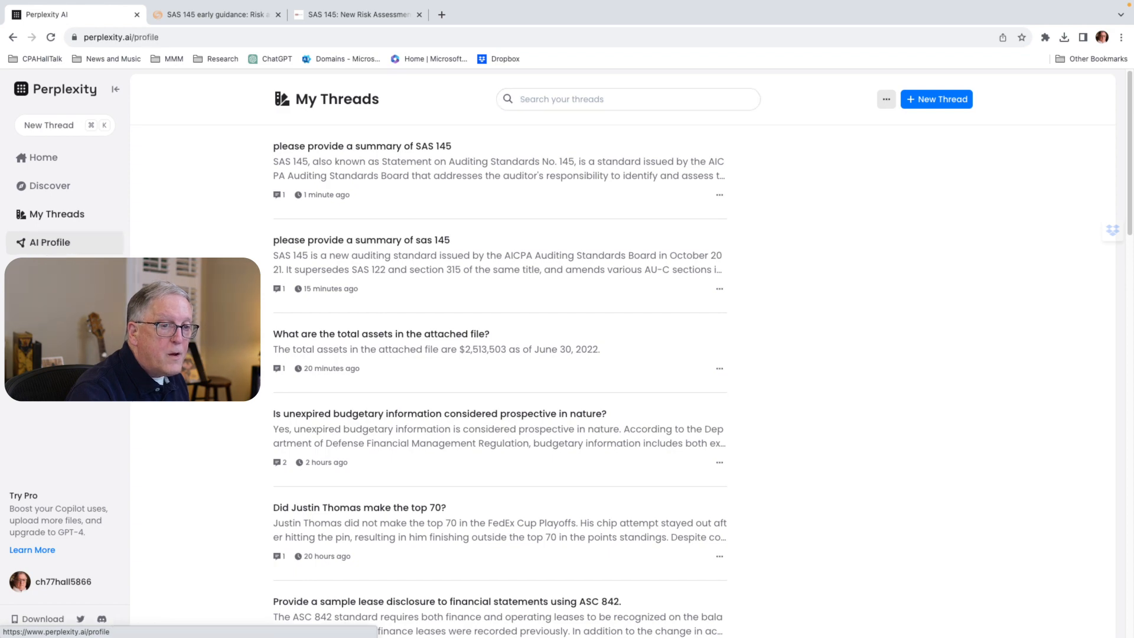
Review the AI Profile's intro text, location, language and profile question answers.
left_click(50, 242)
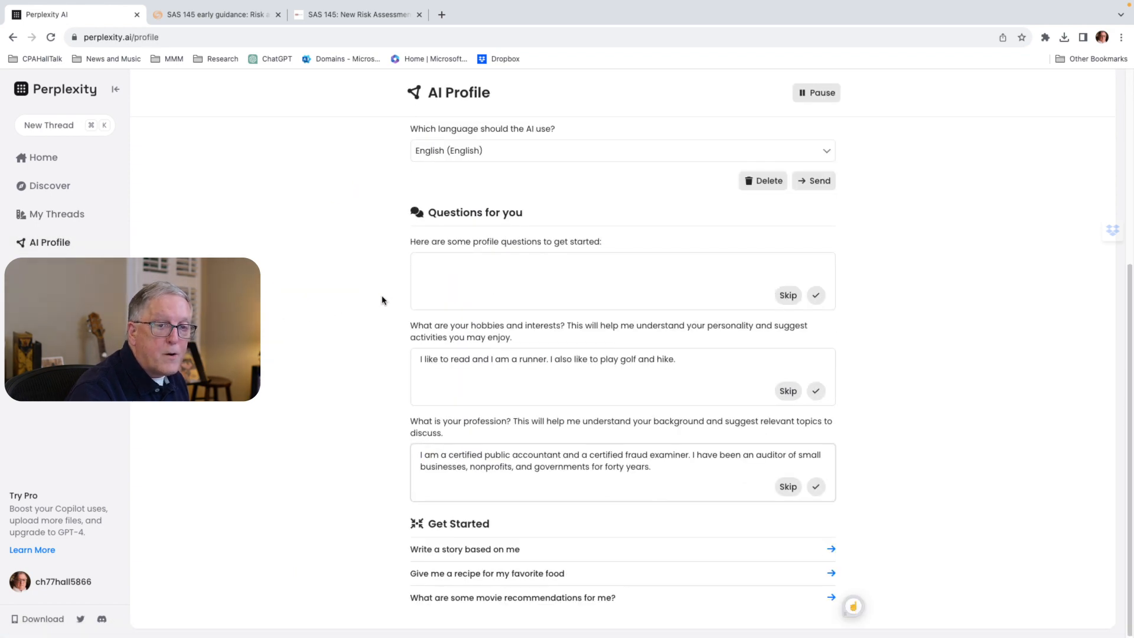
scroll("up", 3)
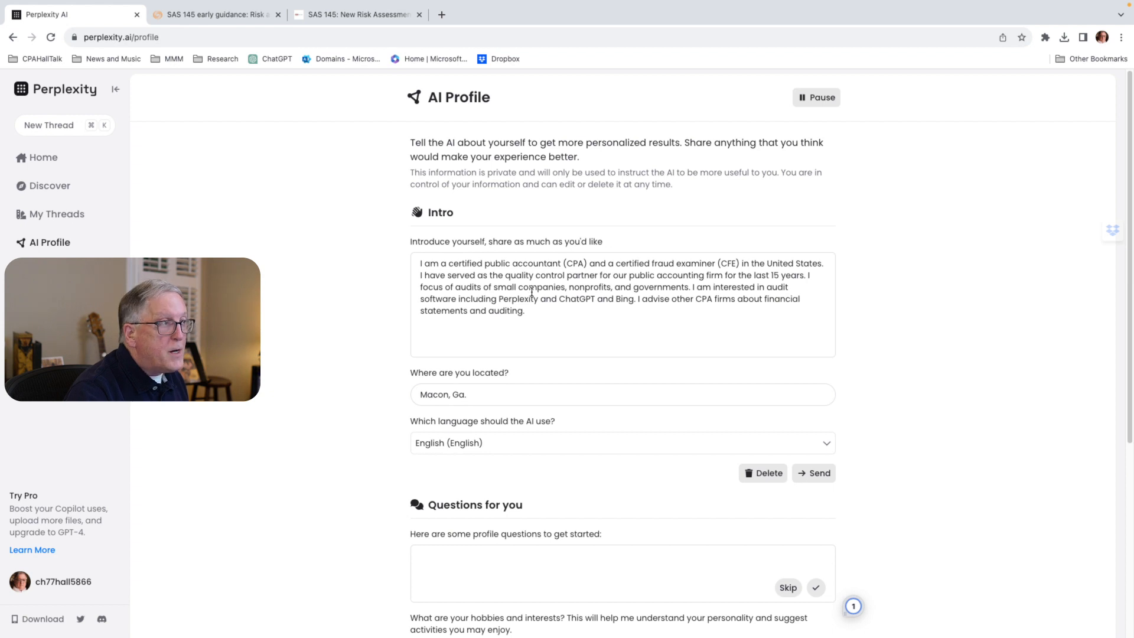
mouse_move(36, 157)
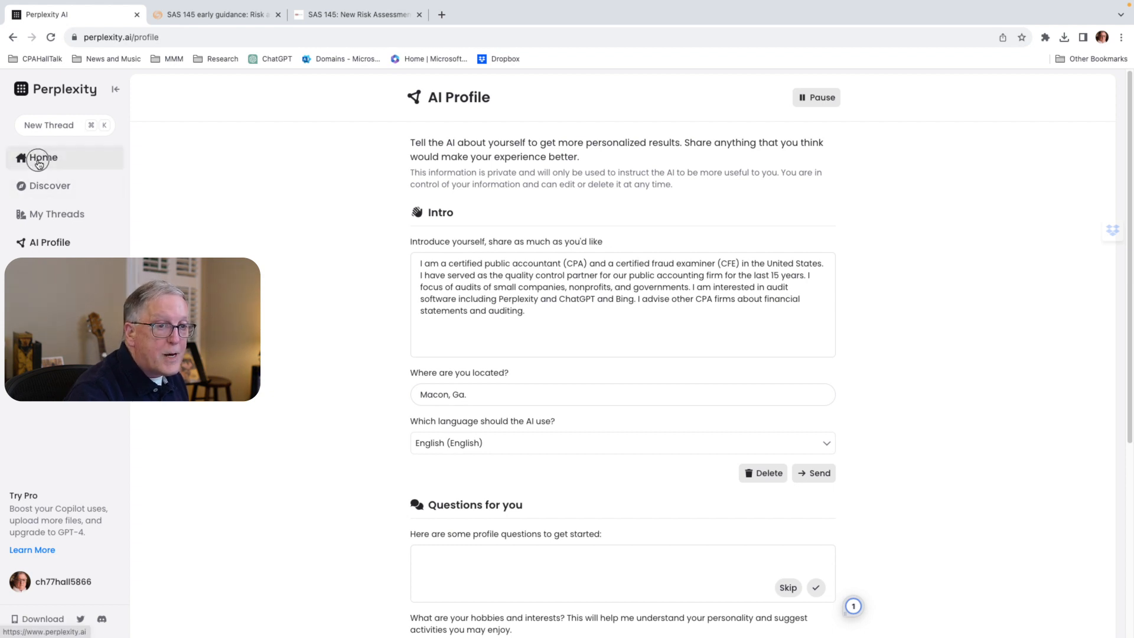
Return to the Perplexity home page with its empty question box.
left_click(42, 157)
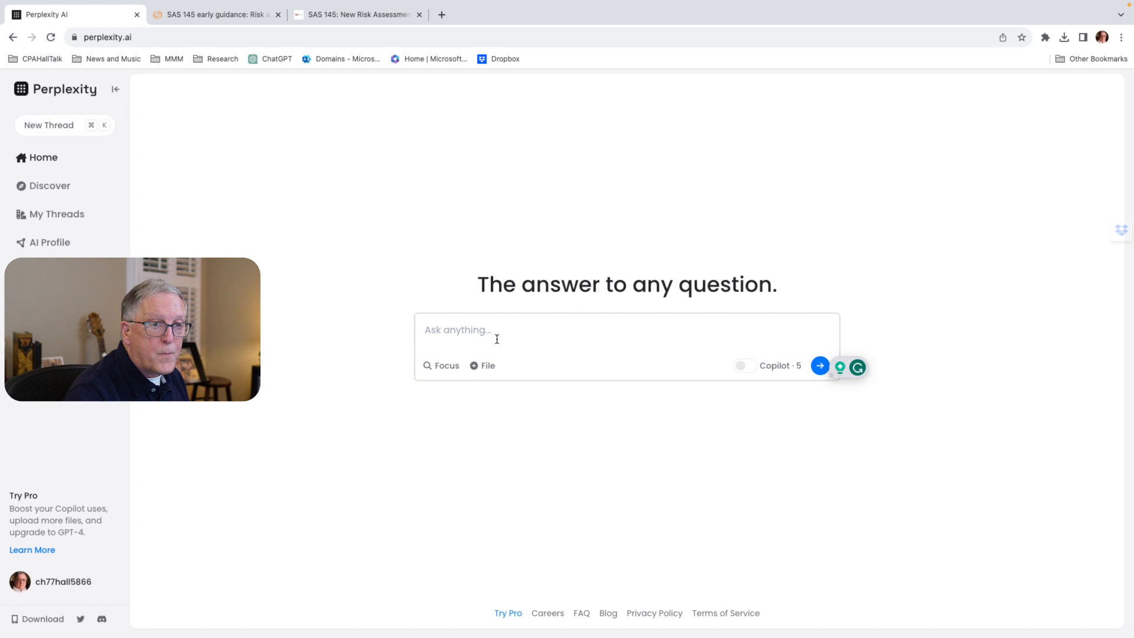
mouse_move(349, 287)
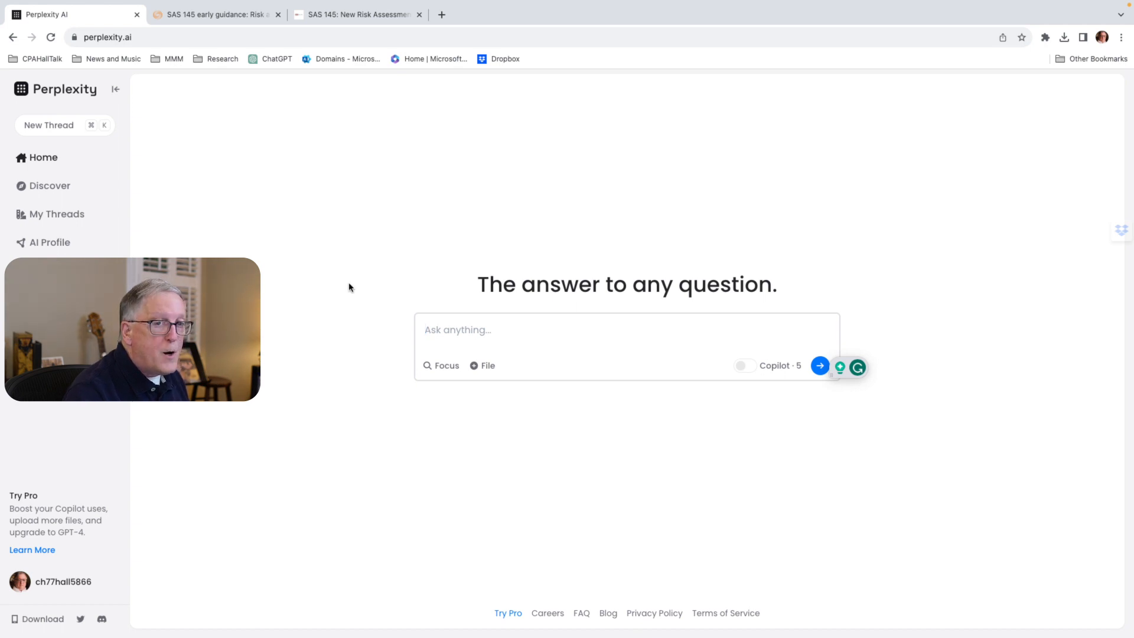
mouse_move(289, 236)
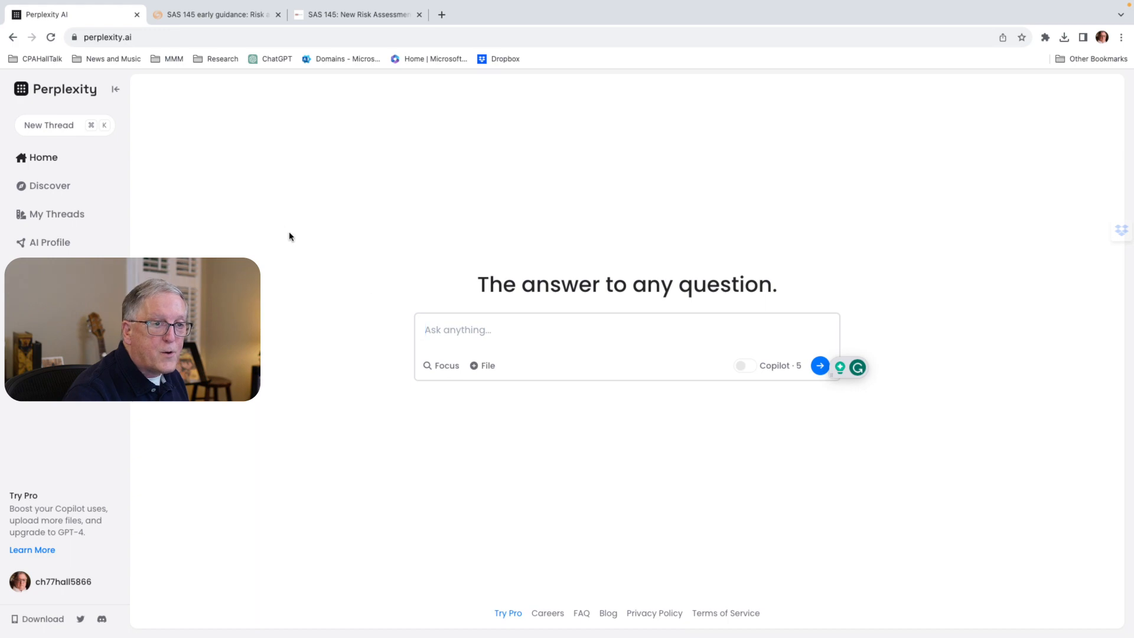